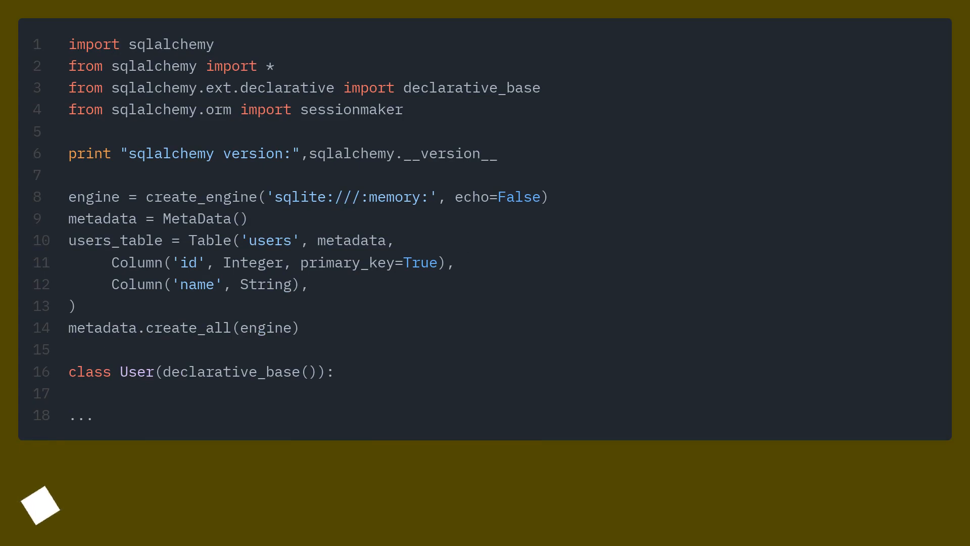
Step: Scroll down to the slide looping over User query results and printing each object's __dict__
scroll("down", 3)
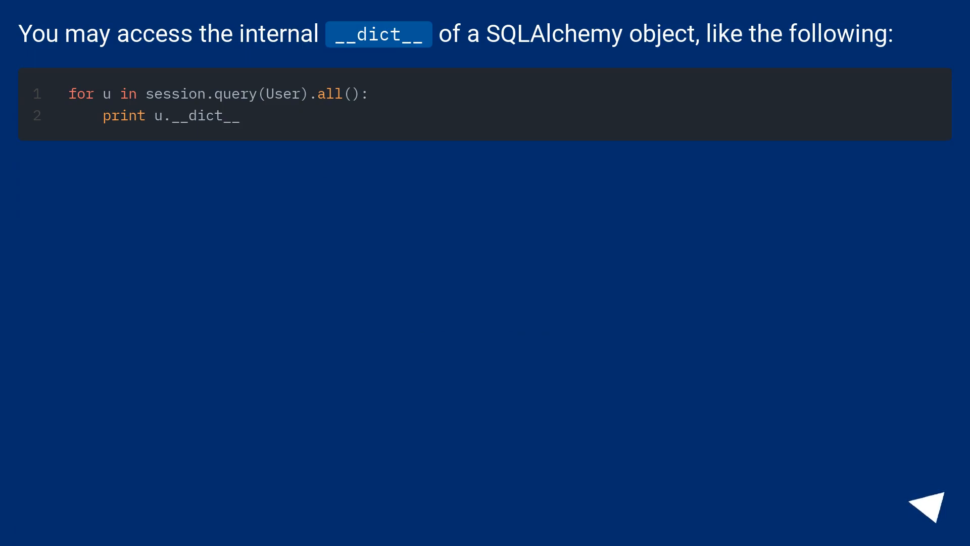
left_click(933, 503)
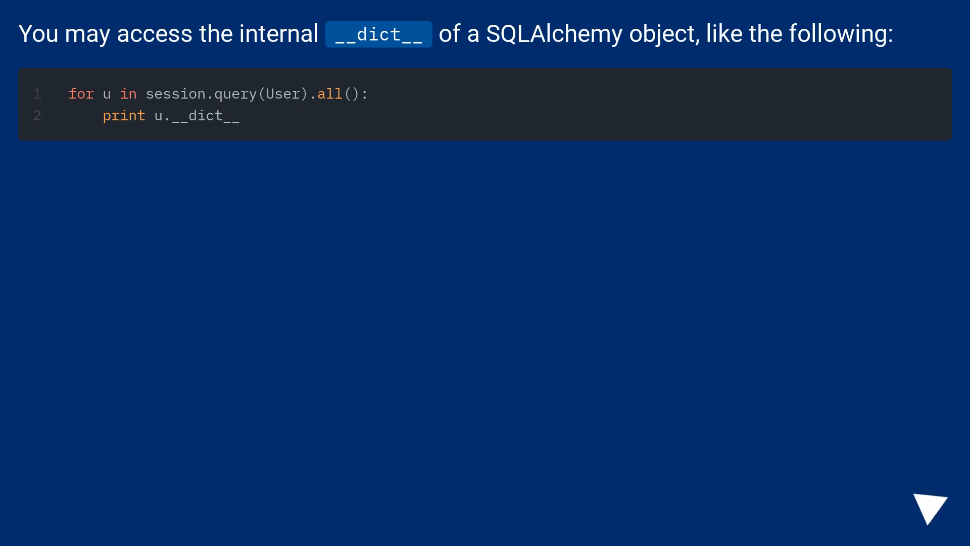
left_click(930, 508)
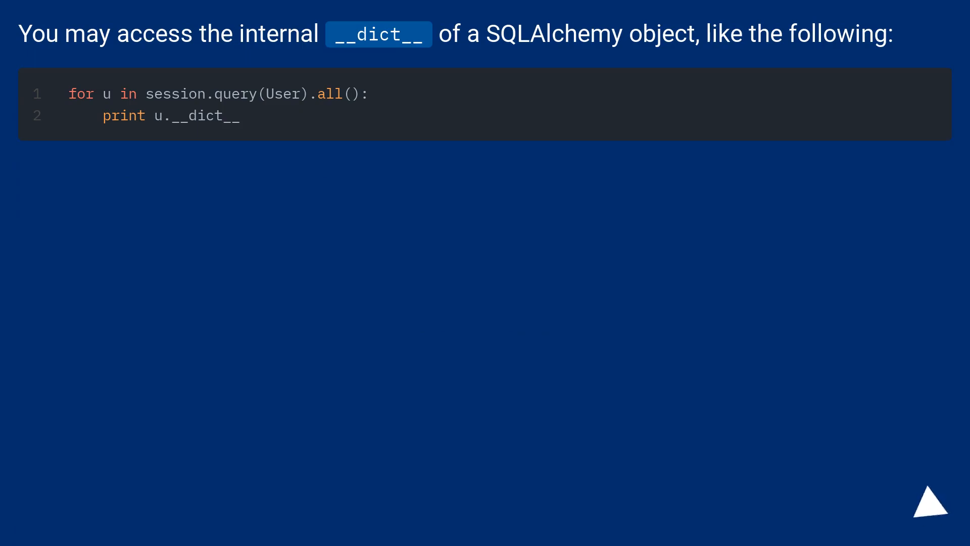